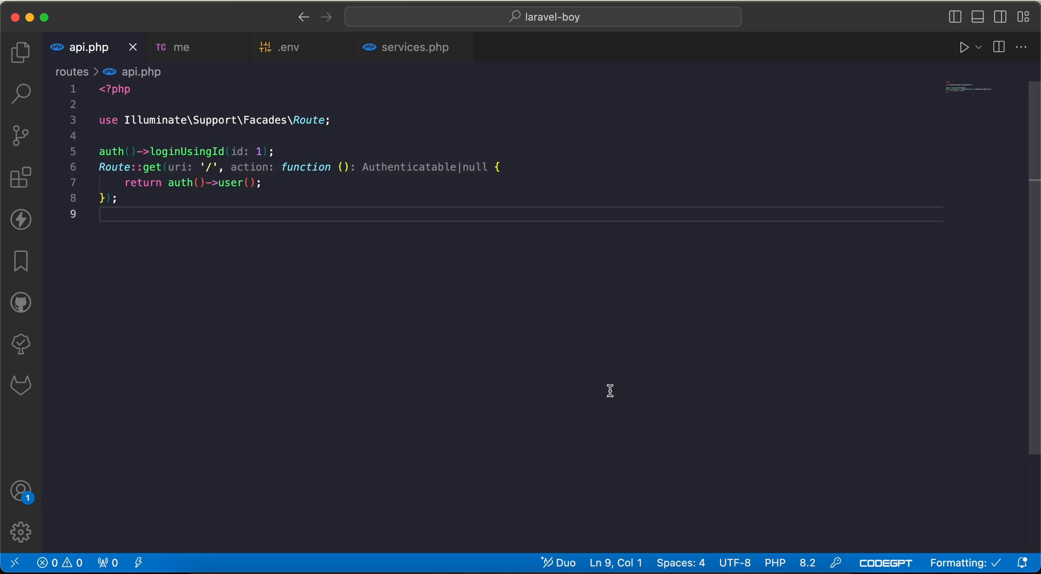
- Append ->loadCount('posts') to auth()->user() and check posts_count 20 in the 'me' response
left_click(348, 166)
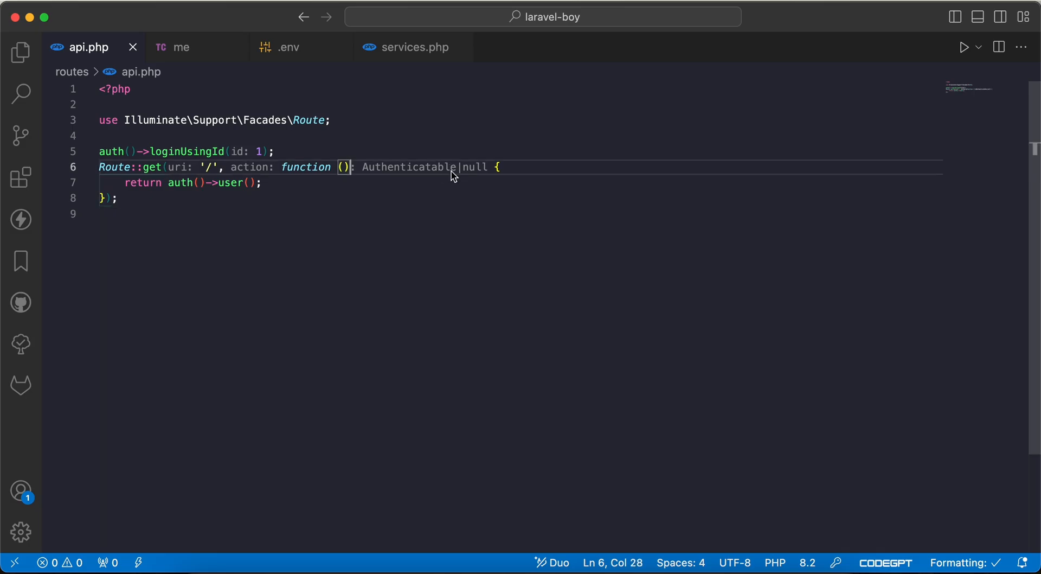
key("Backspace")
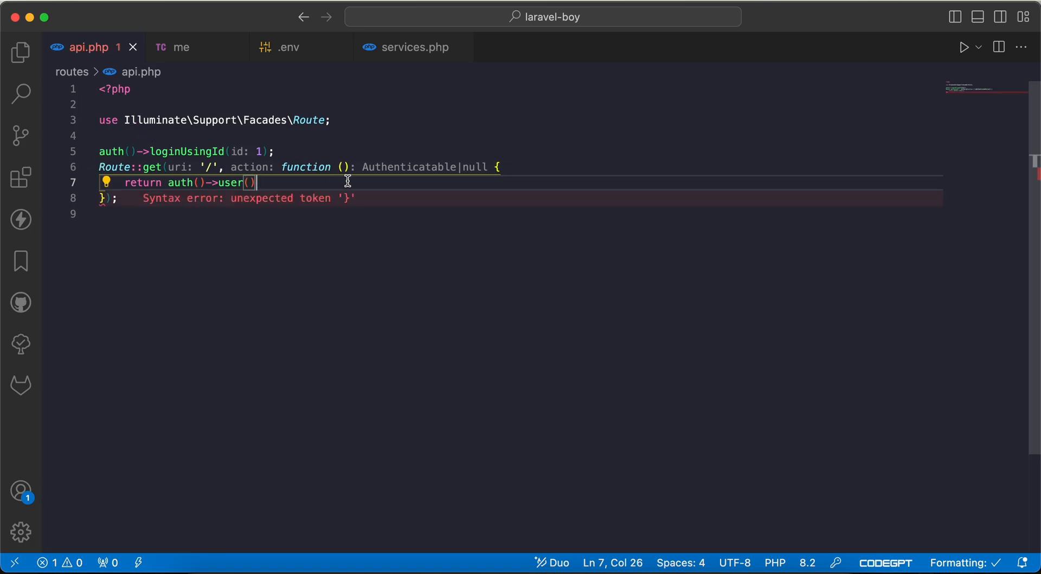
type("->loadC")
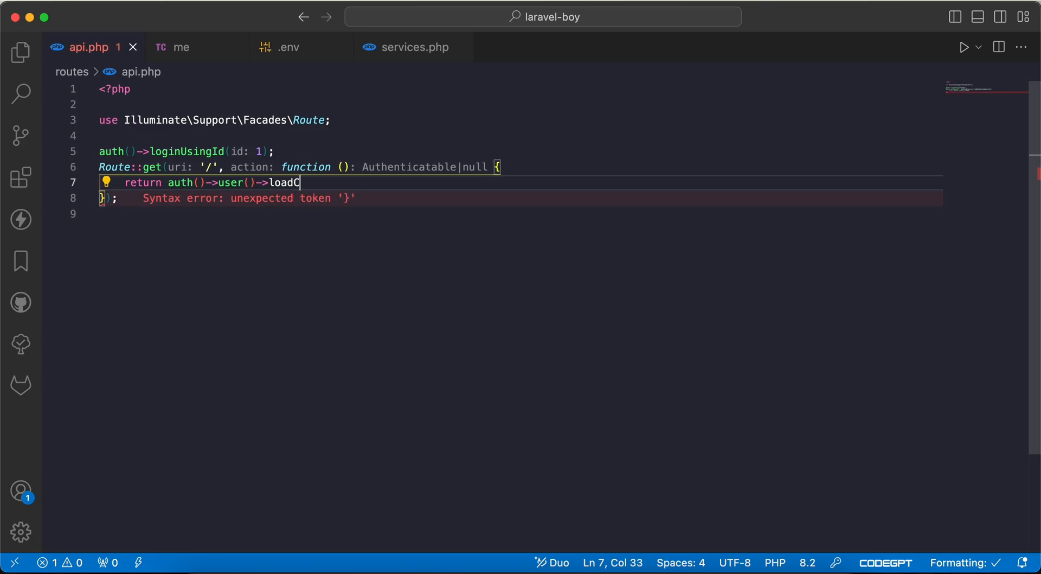
type("ount('')")
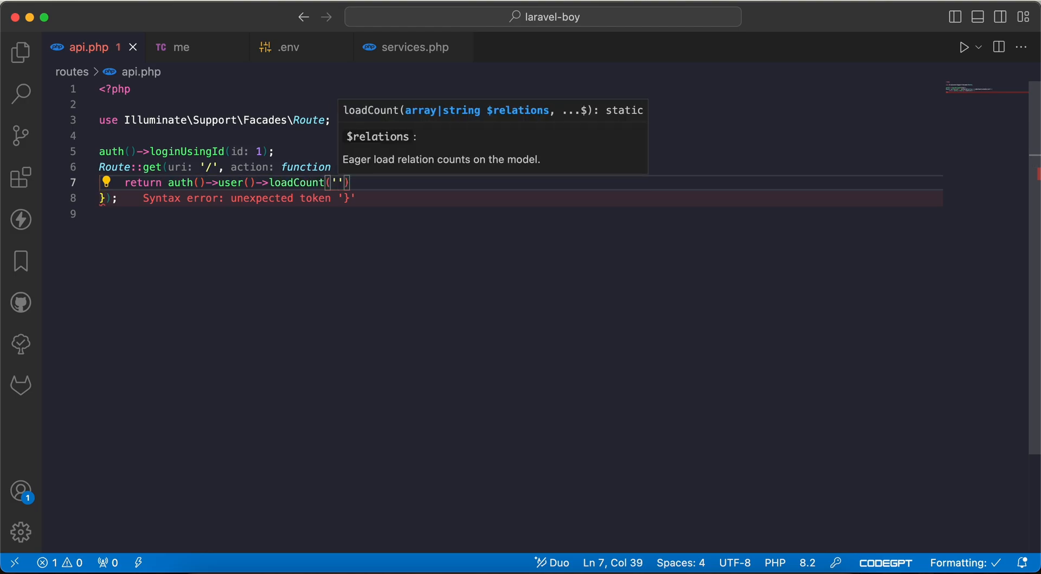
type("posts")
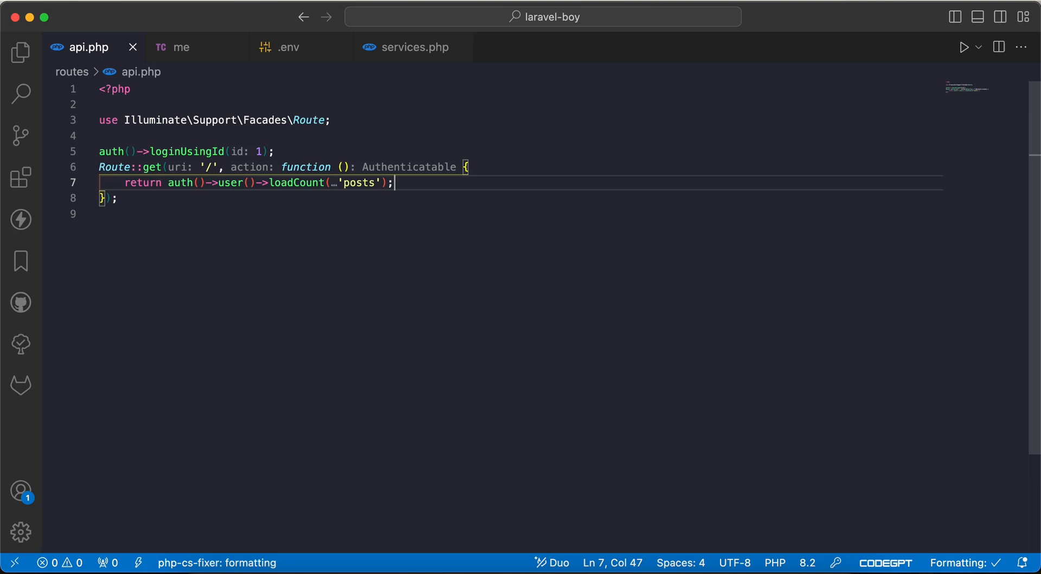
left_click(183, 47)
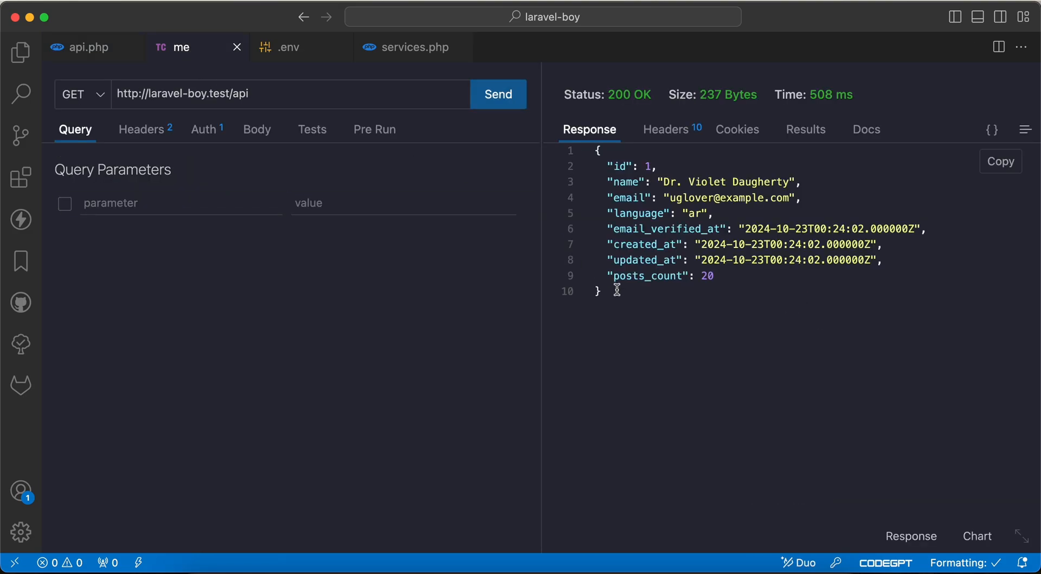
double_click(647, 276)
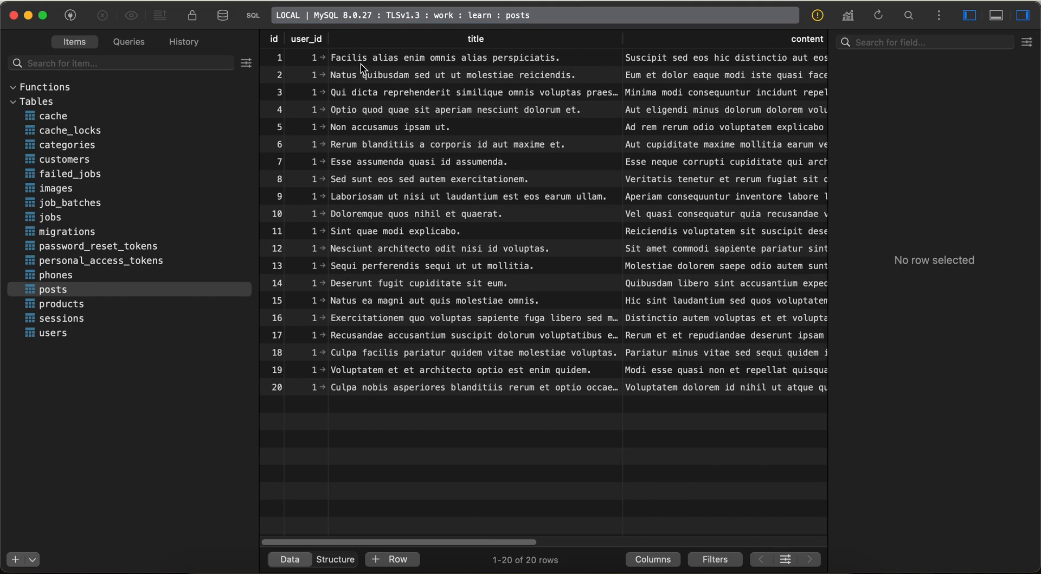
mouse_move(341, 424)
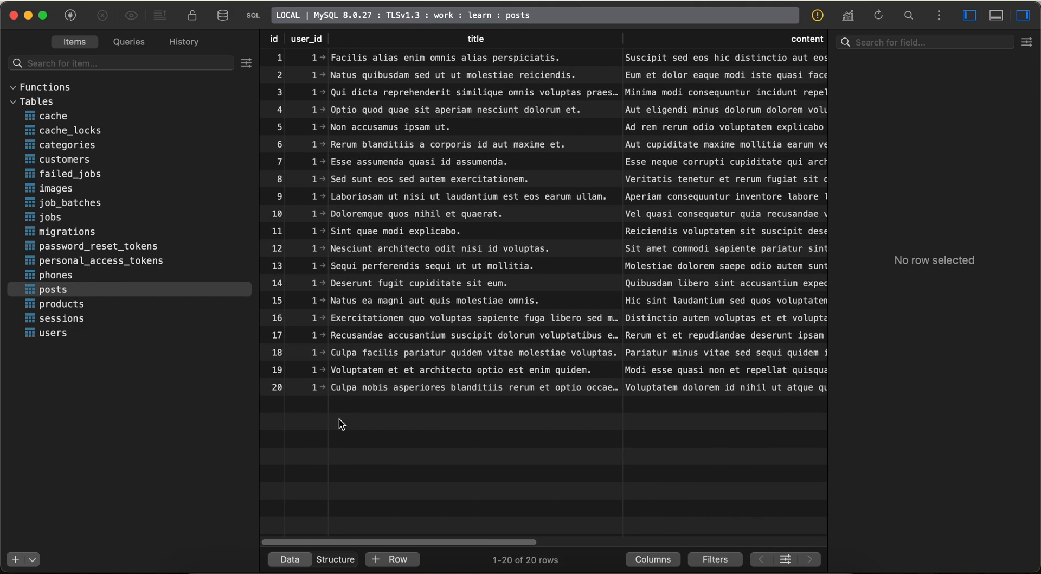
scroll("right", 3)
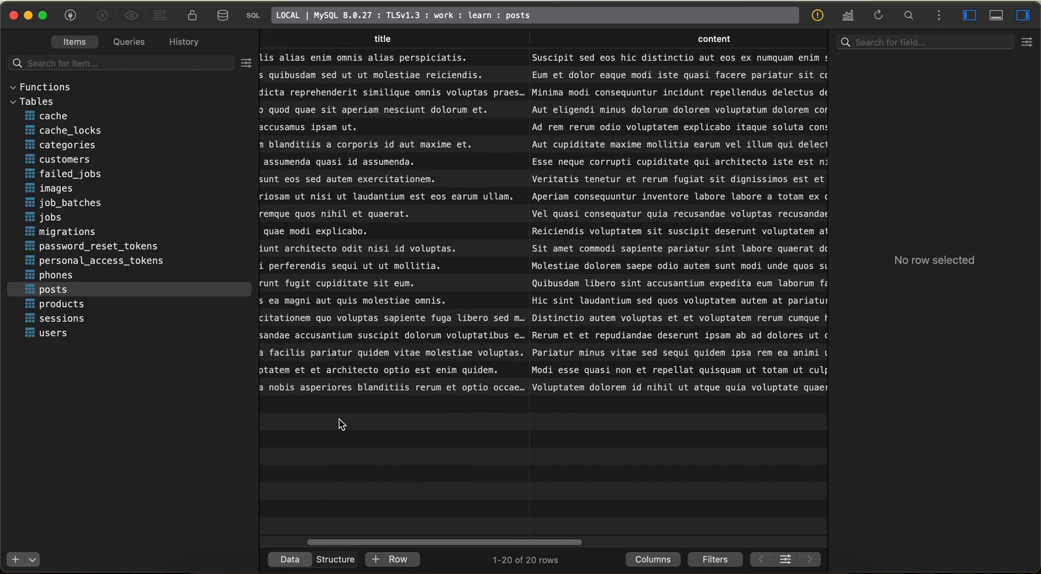
scroll("right", 3)
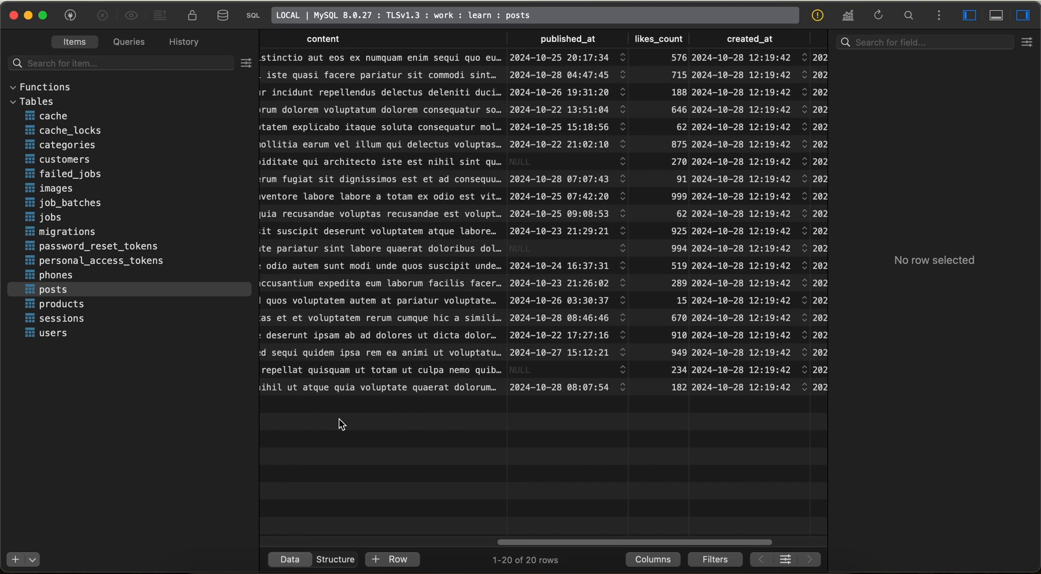
scroll("right", 3)
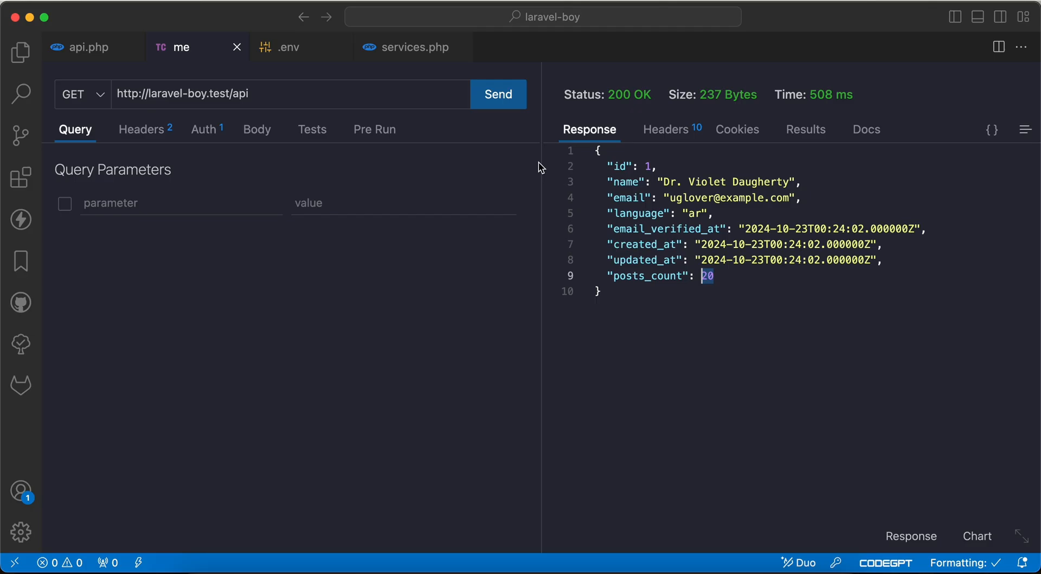
- Pass 'posts' with a closure calling whereNotNull('published_at') and resend the 'me' request
left_click(89, 47)
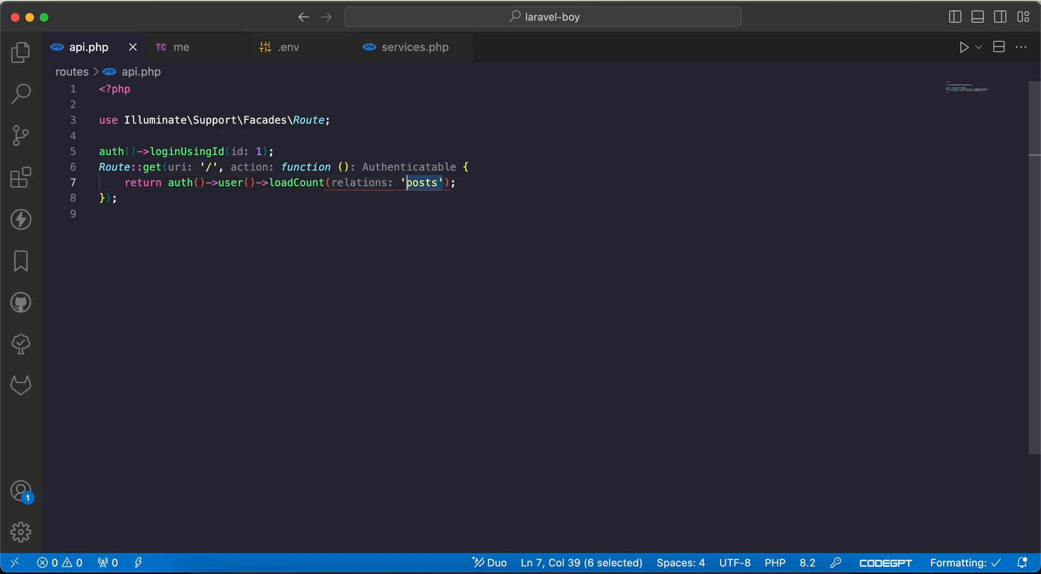
type("['posts'=>")
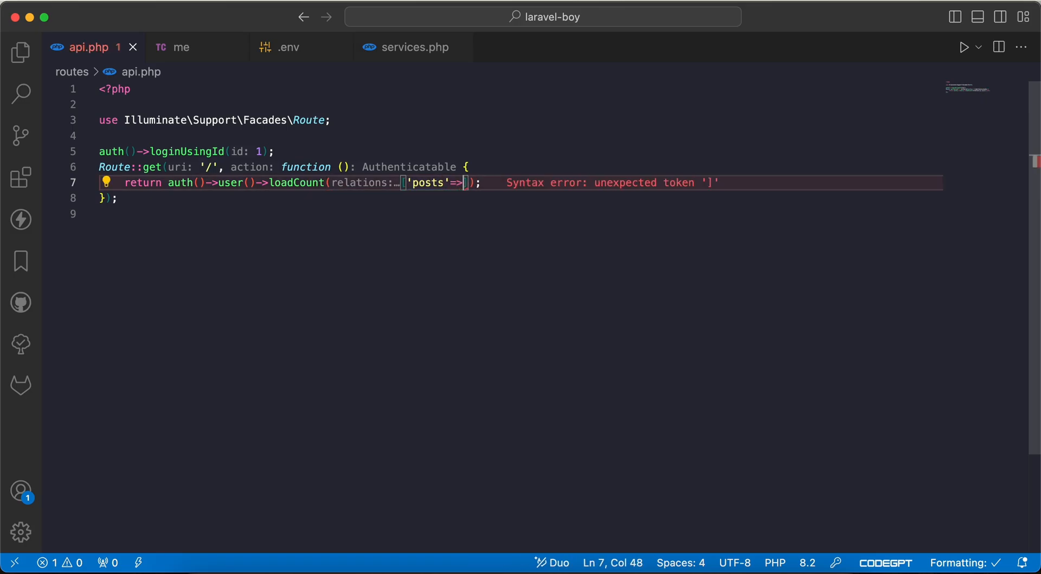
type("function()")
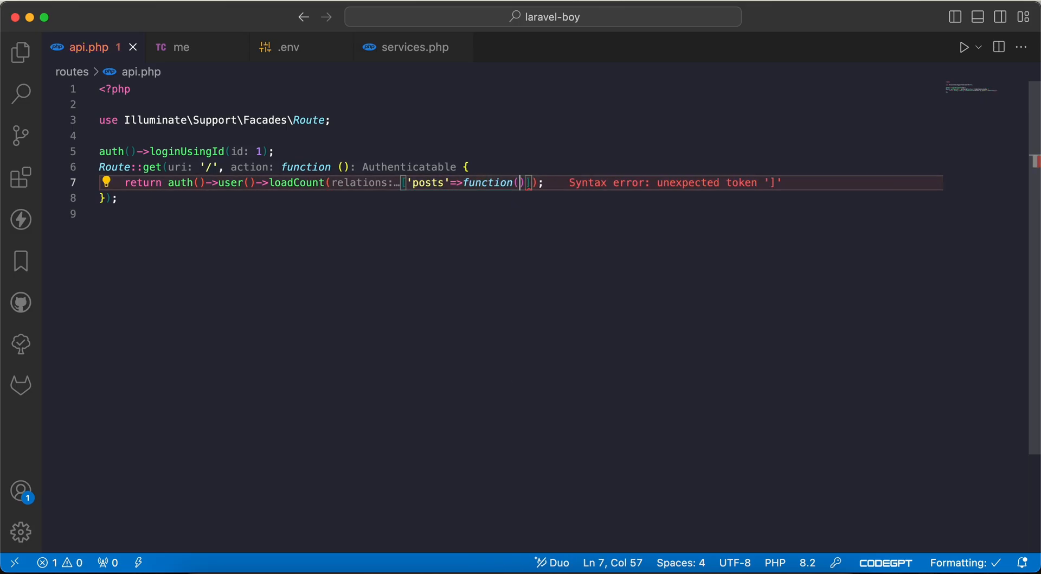
type("$query")
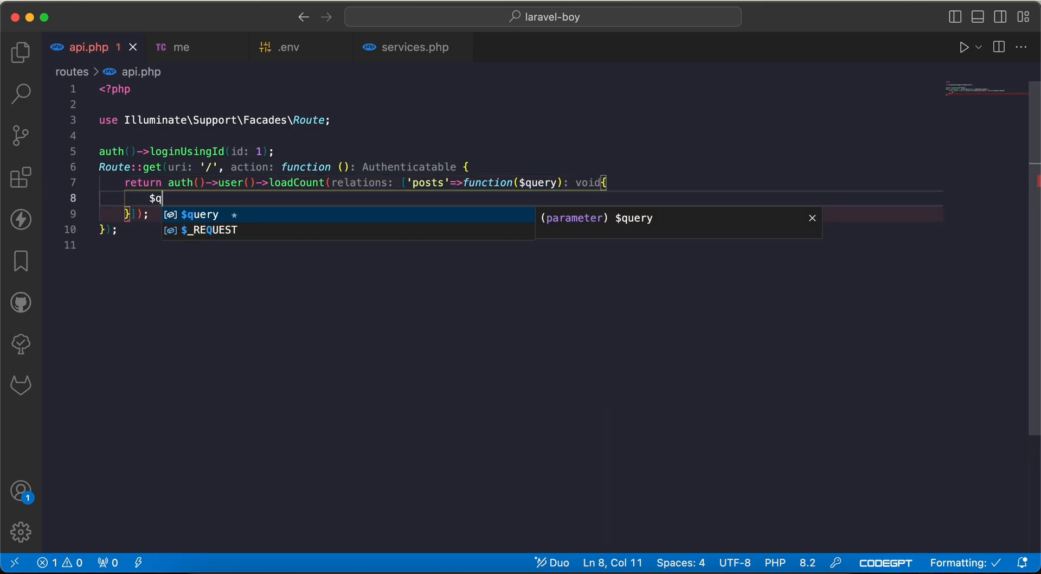
type("uery->where")
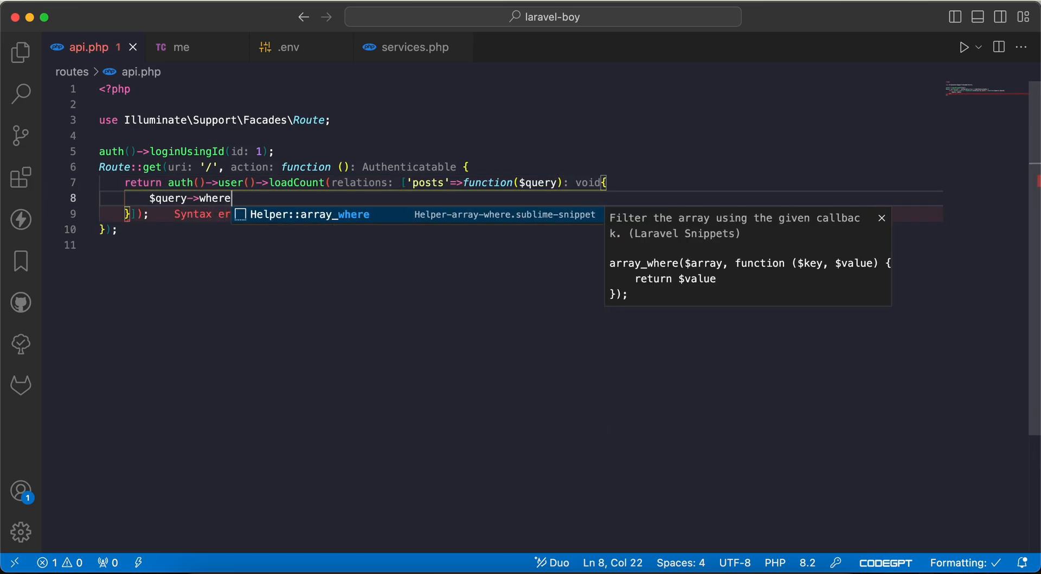
type("NotNull(")
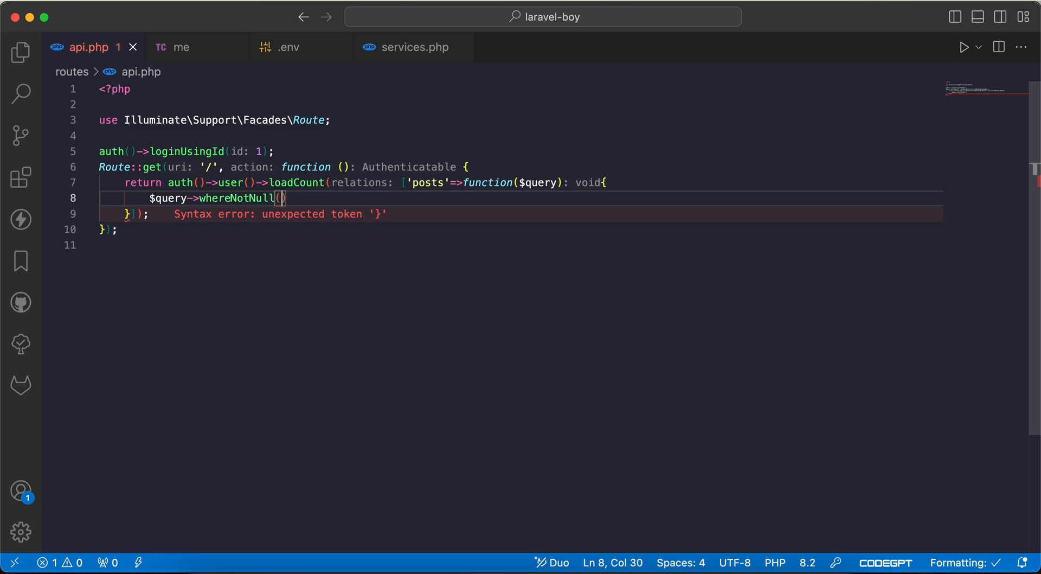
type("'publishe'")
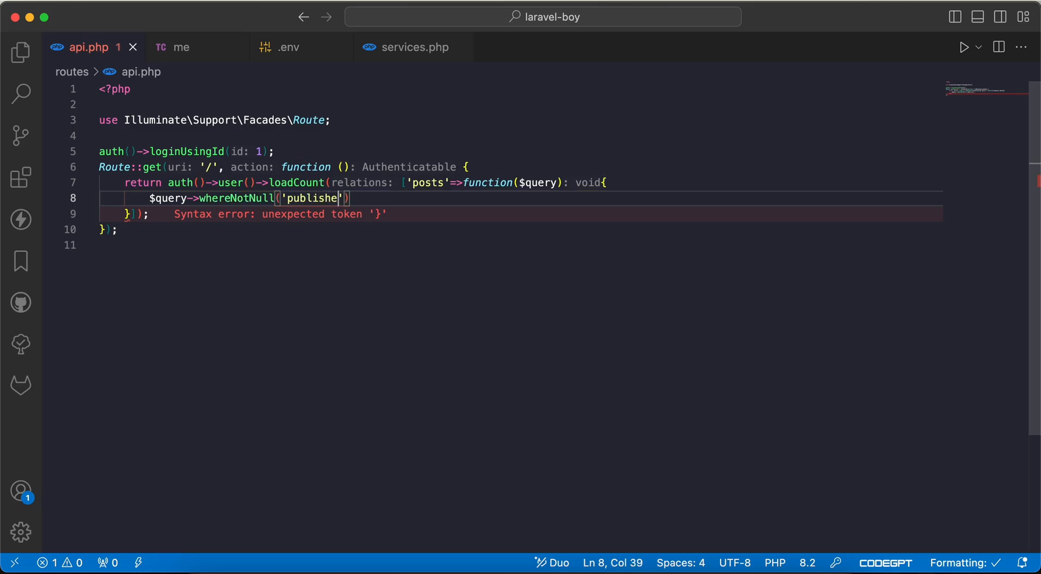
left_click(182, 47)
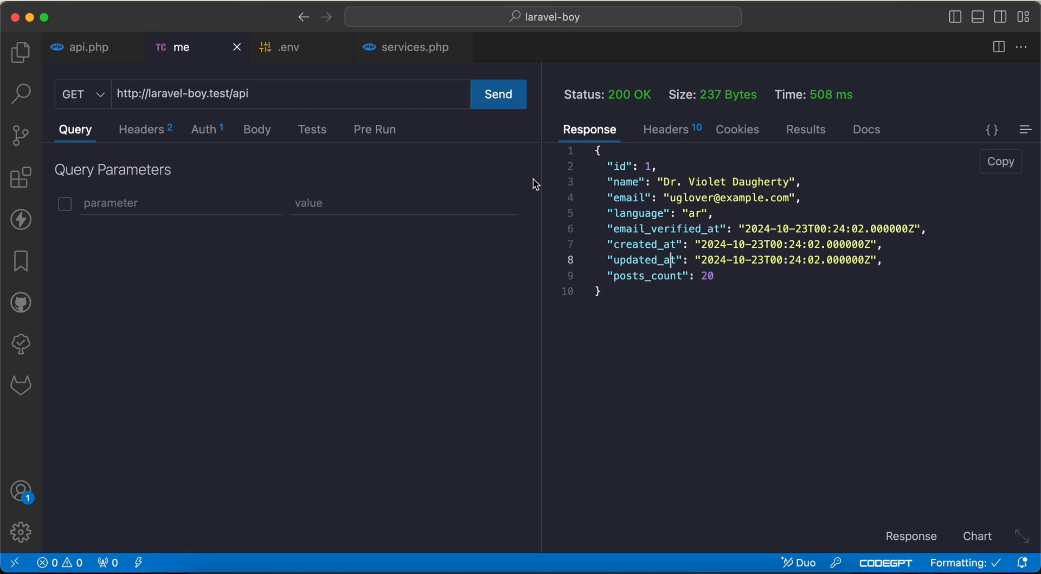
left_click(498, 94)
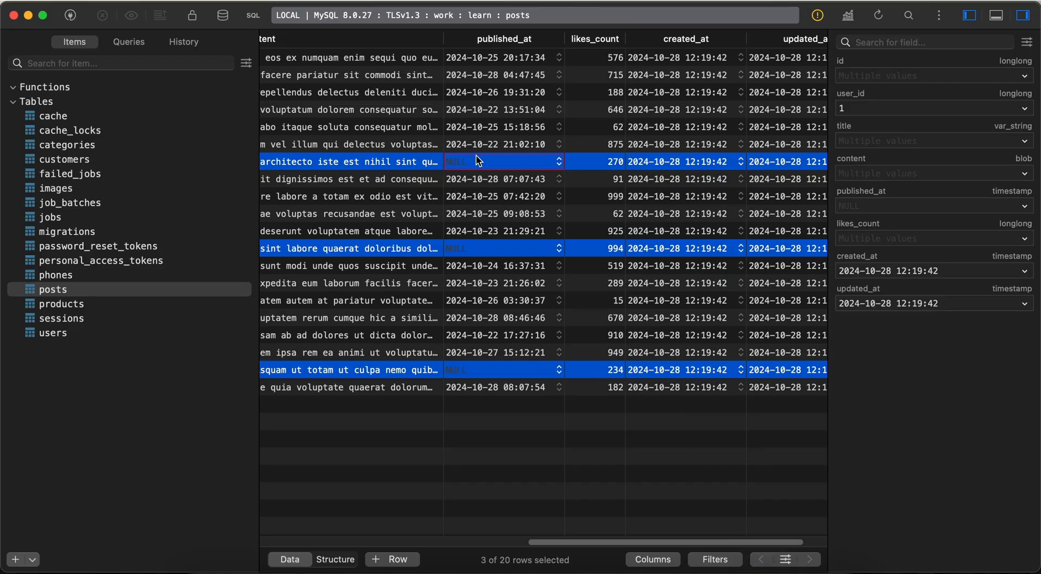
mouse_move(696, 361)
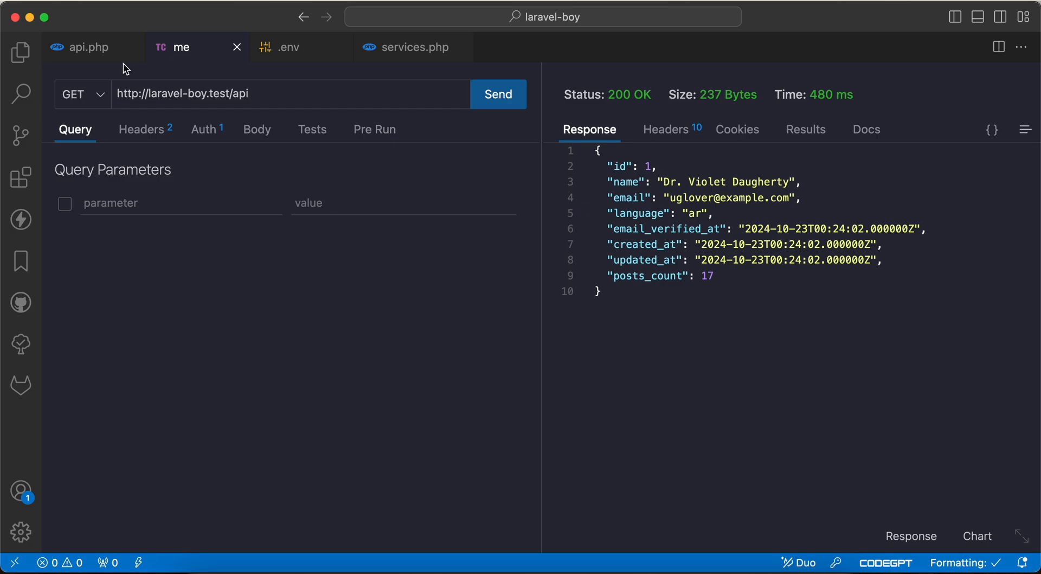
- Replace loadCount with loadSum, test it, then add the 'likes_count' column argument
left_click(90, 47)
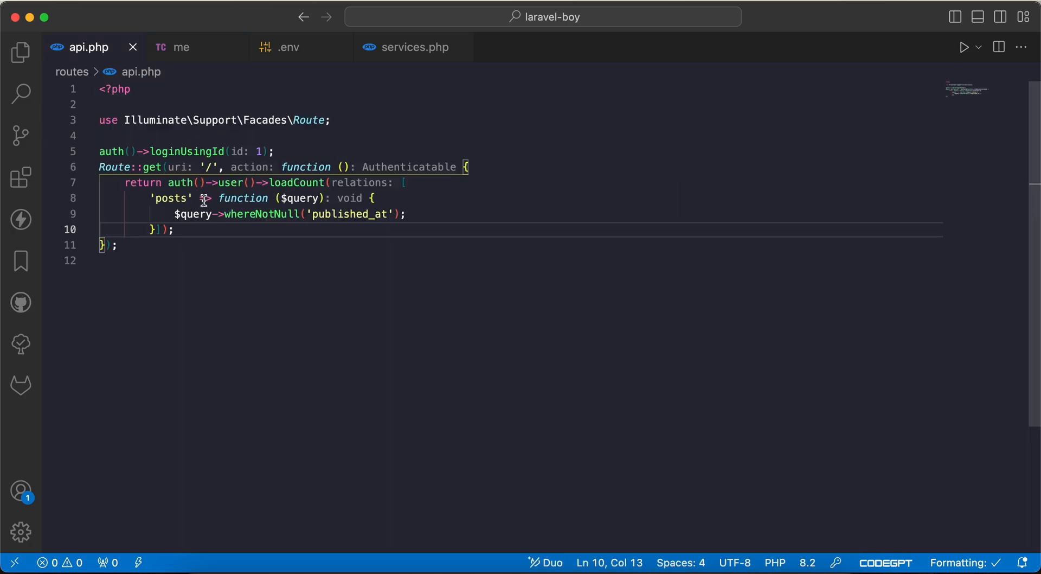
double_click(296, 182)
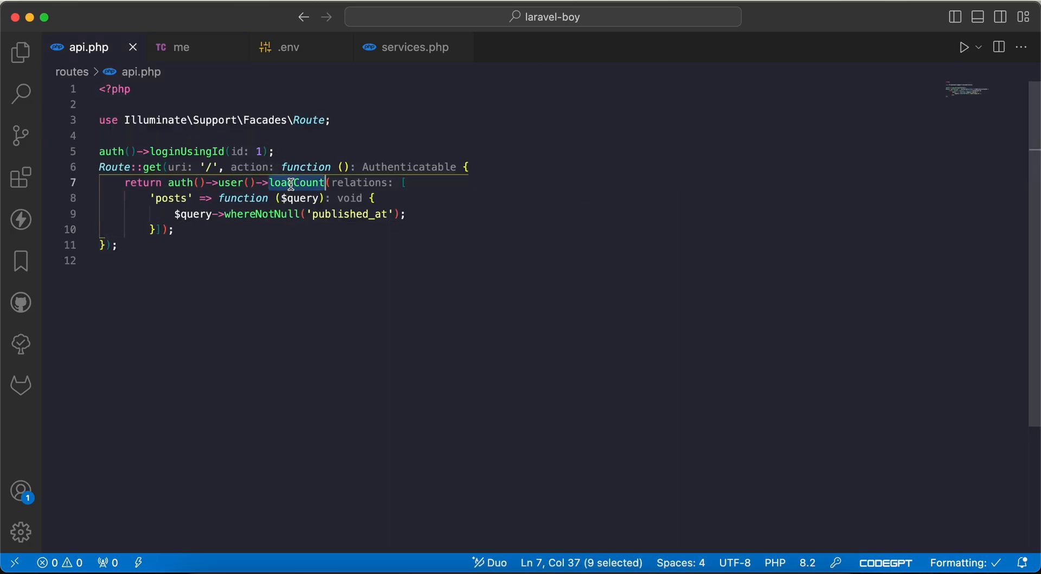
type("loadS")
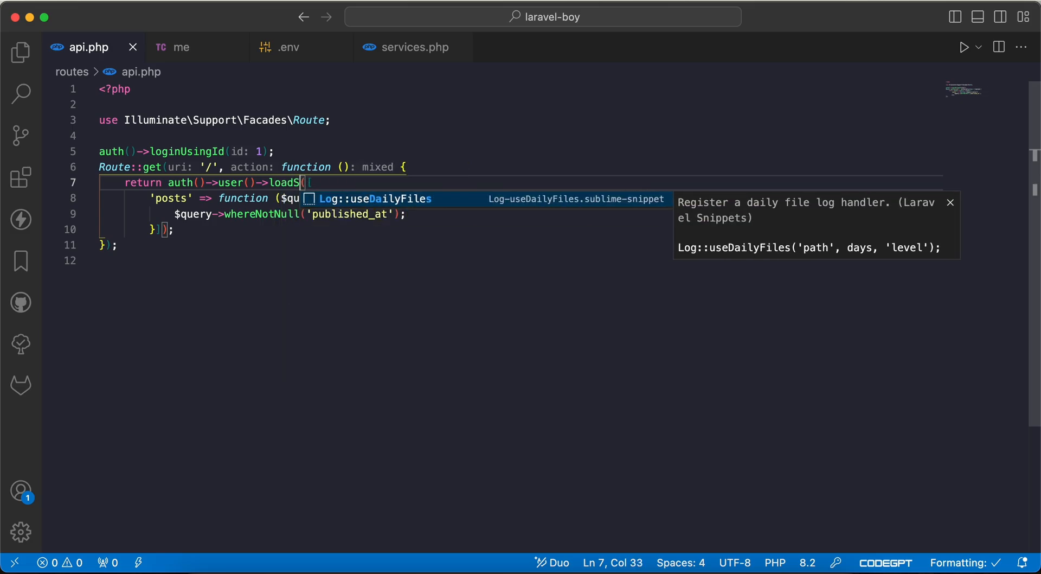
left_click(182, 47)
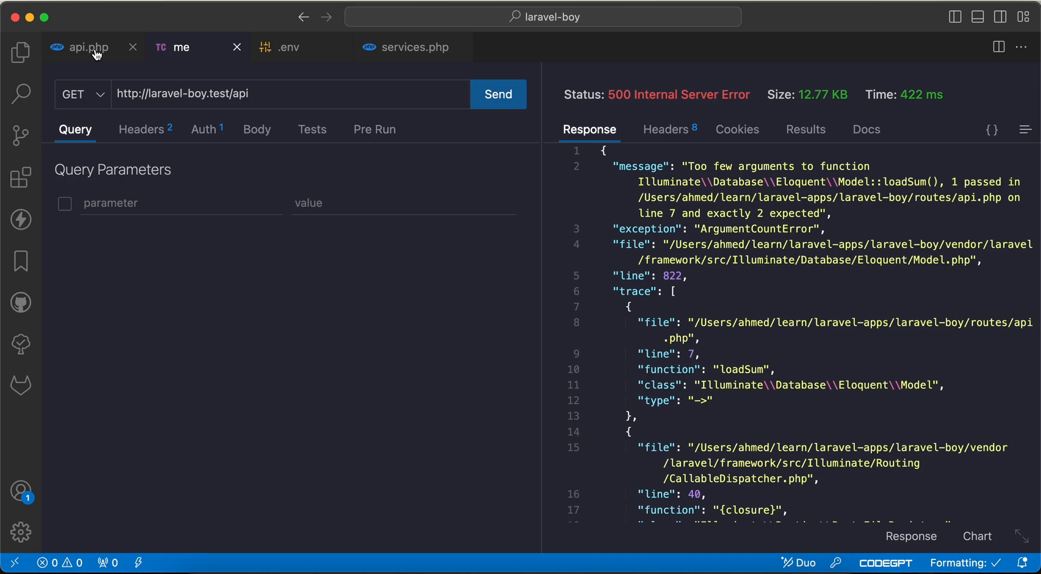
left_click(92, 47)
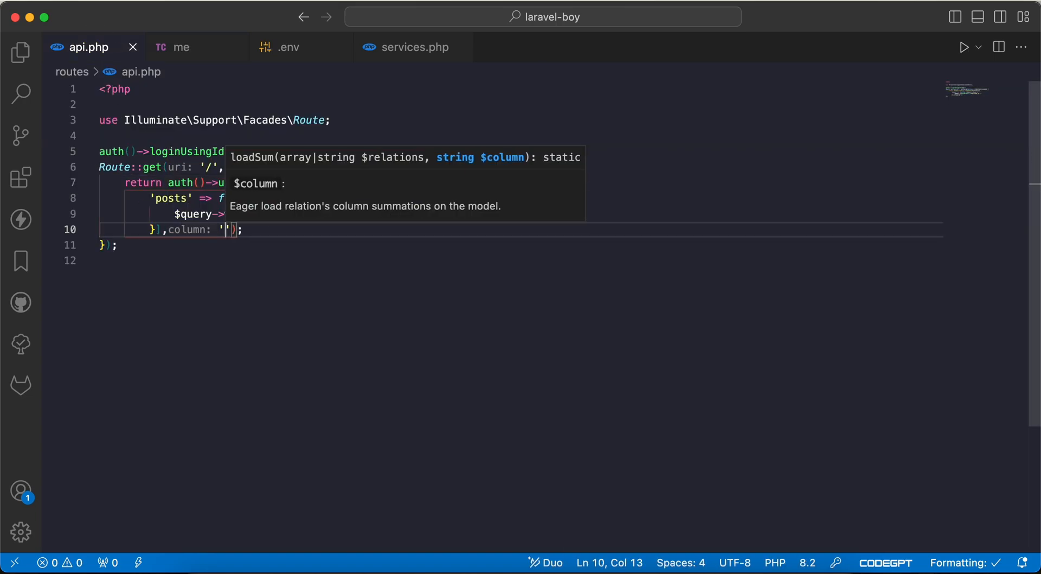
type("likes_count")
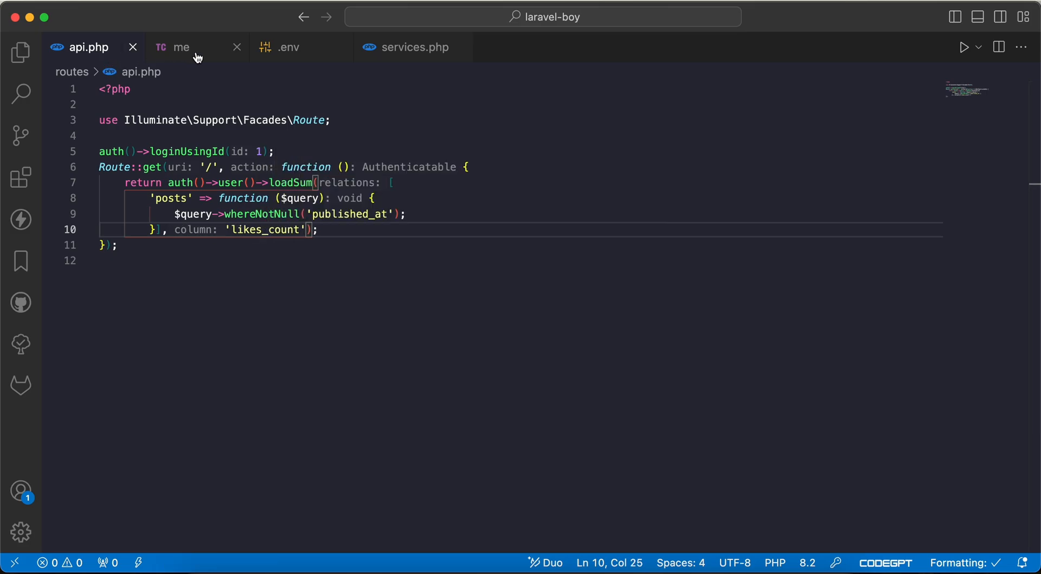
- Check posts_sum_likes_count 8673, comment out the whereNotNull filter, and resend the request
left_click(182, 47)
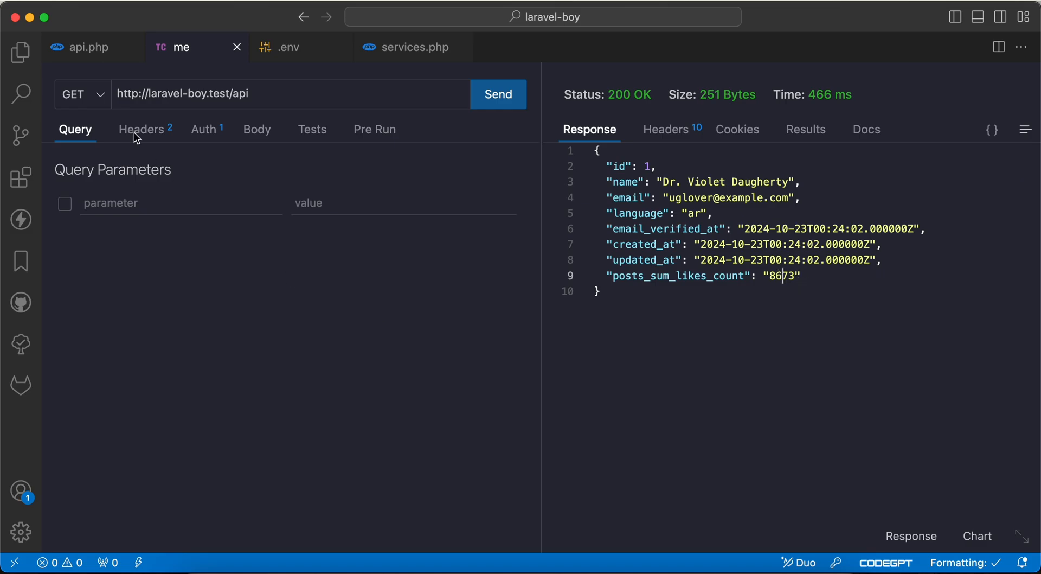
left_click(86, 47)
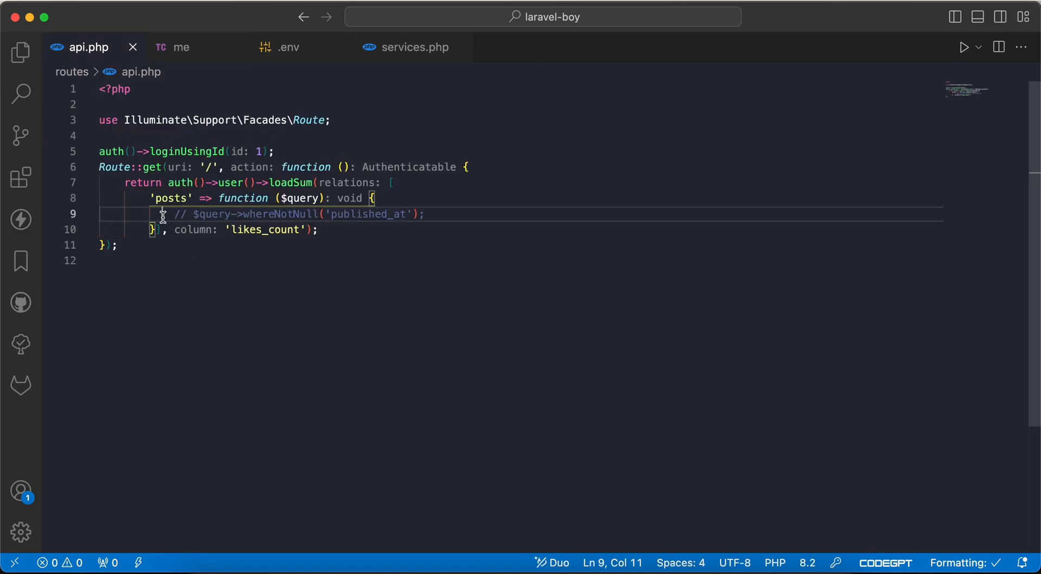
left_click(182, 48)
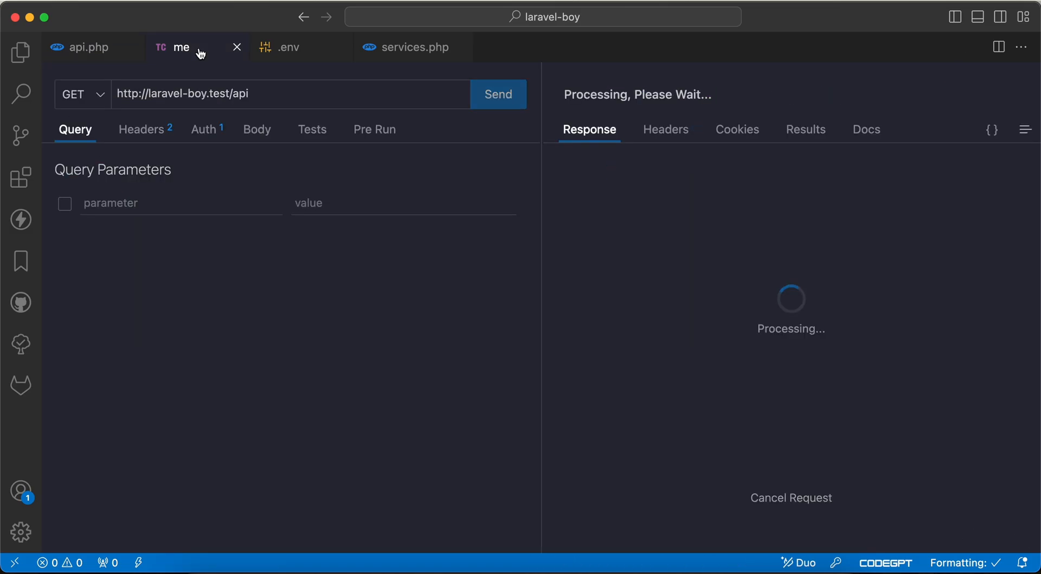